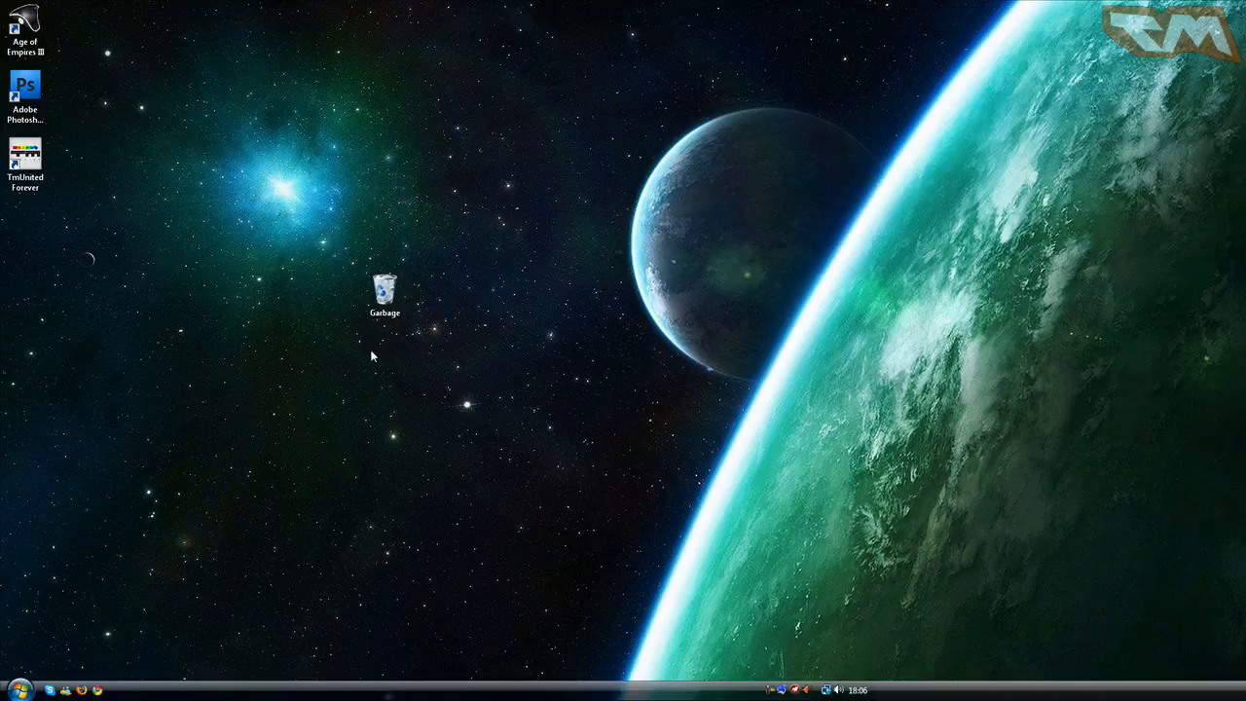
{"action": "mouse_move", "coordinate": [366, 346]}
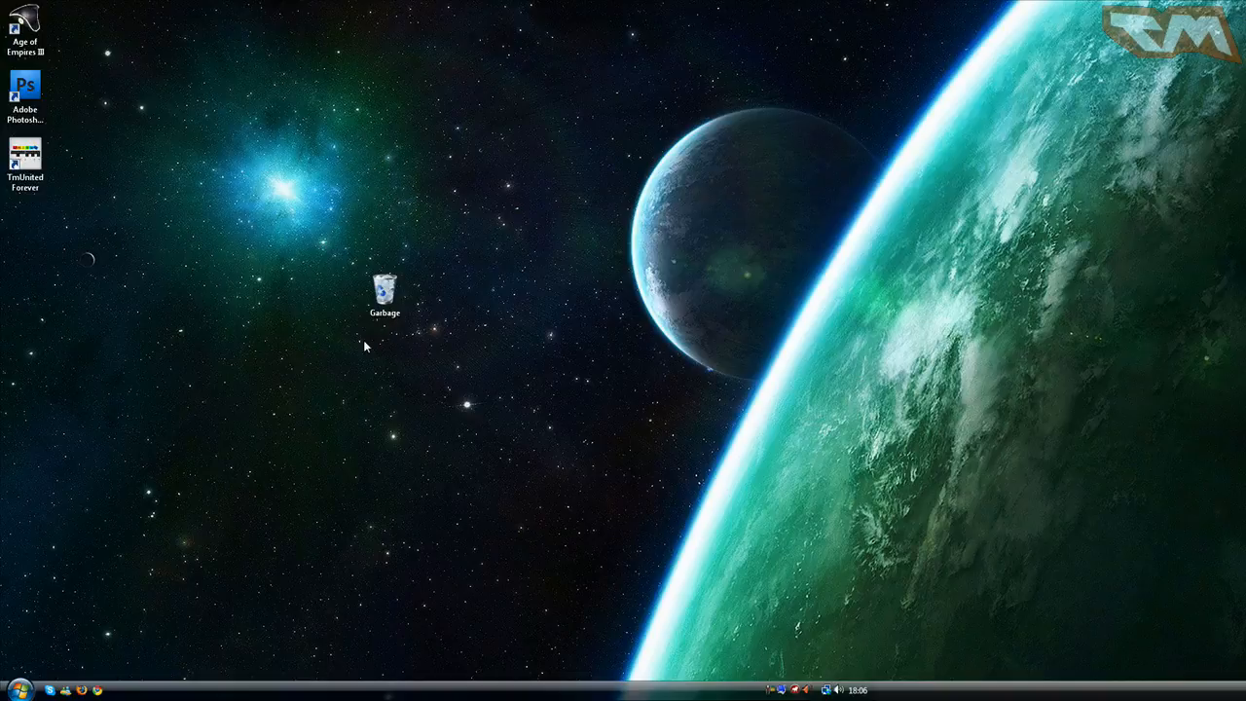
Select the Garbage bin on the desktop and start regedit from the Start menu
{"action": "left_click", "coordinate": [385, 292]}
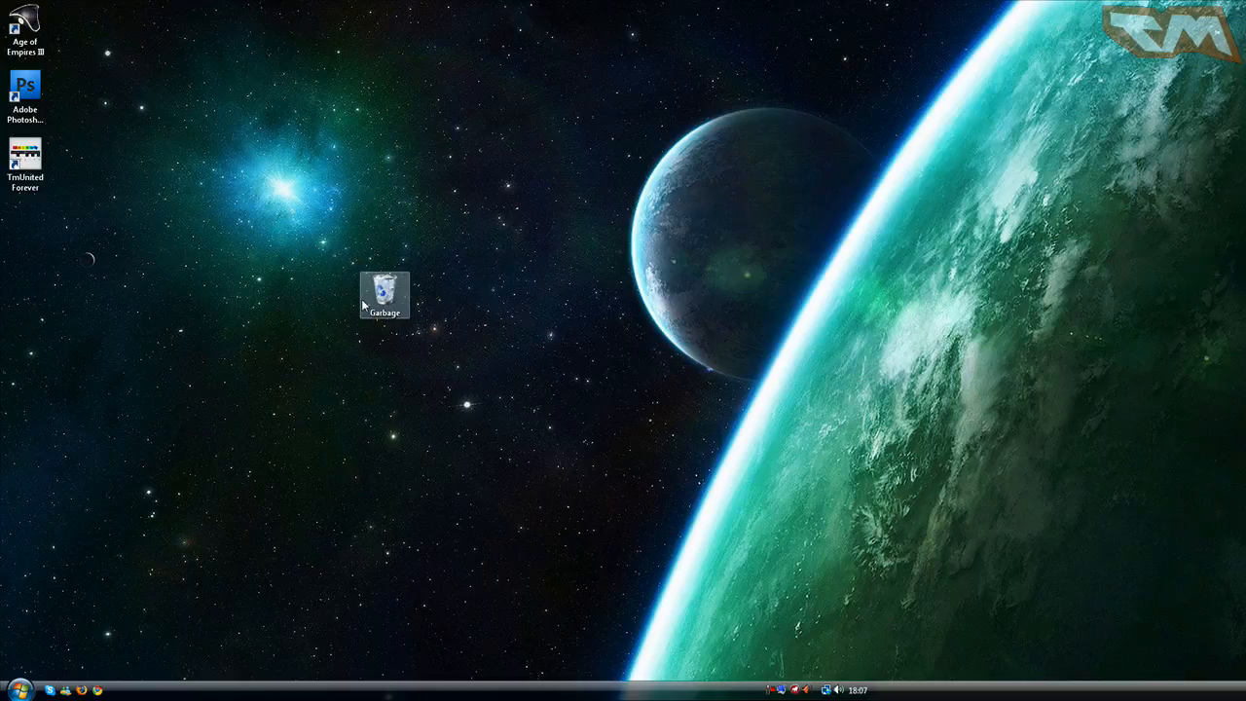
{"action": "left_click", "coordinate": [17, 689]}
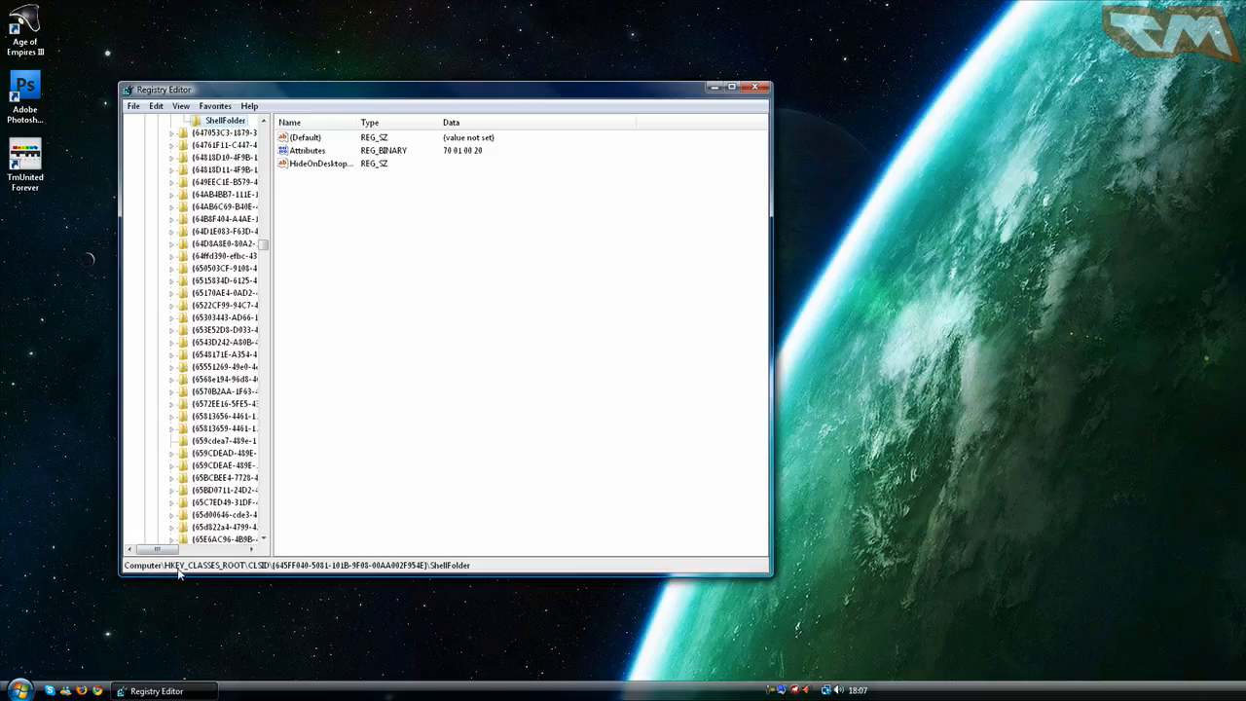
{"action": "mouse_move", "coordinate": [282, 307]}
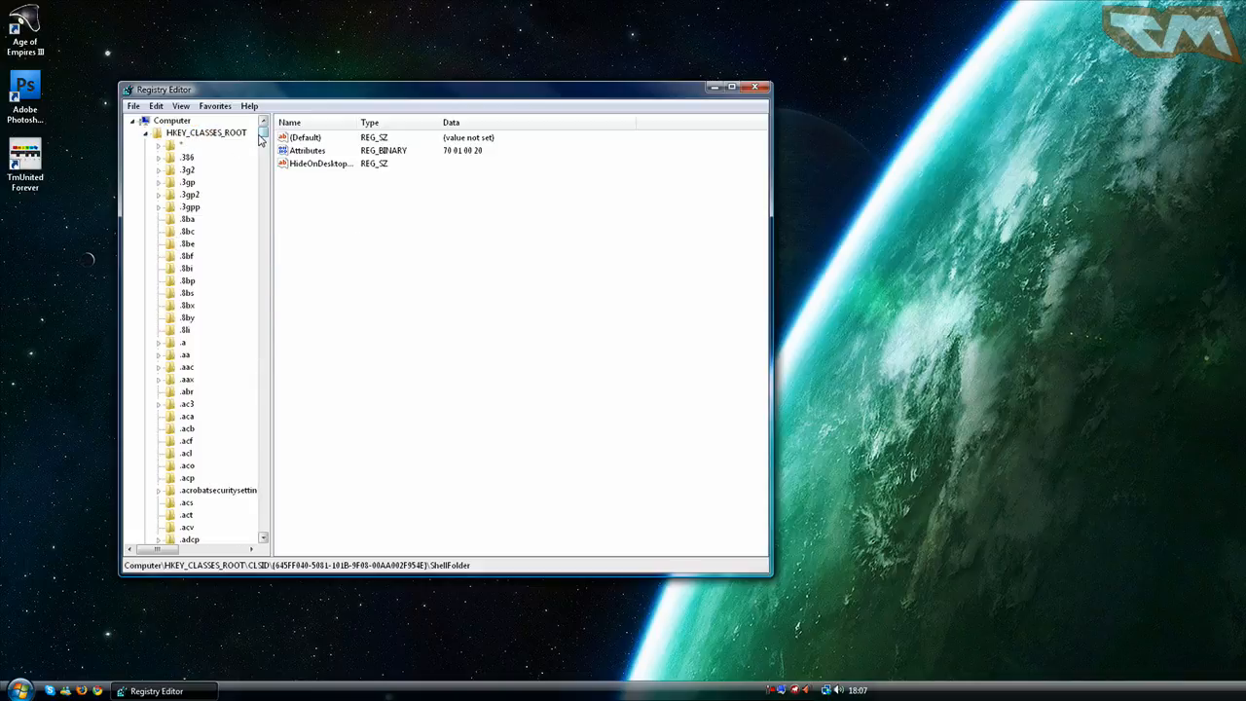
{"action": "scroll", "scroll_direction": "down", "scroll_amount": 3}
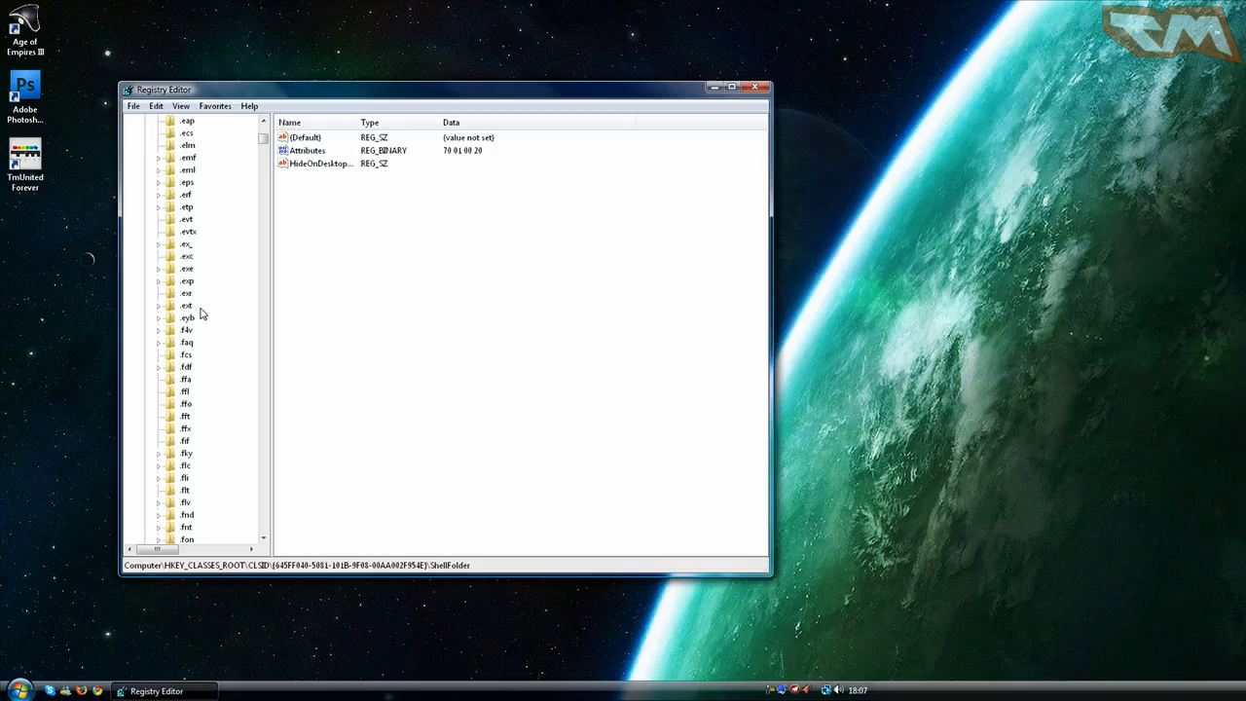
{"action": "scroll", "scroll_direction": "down", "scroll_amount": 3}
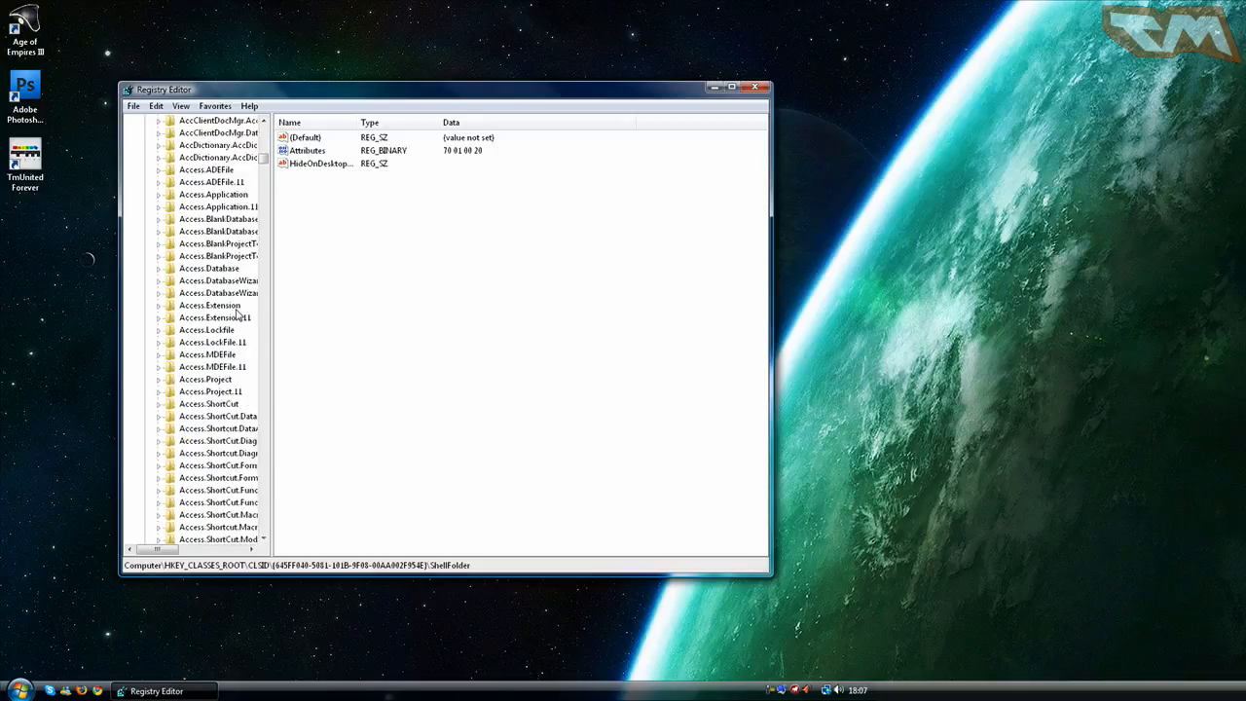
{"action": "scroll", "scroll_direction": "down", "scroll_amount": 3}
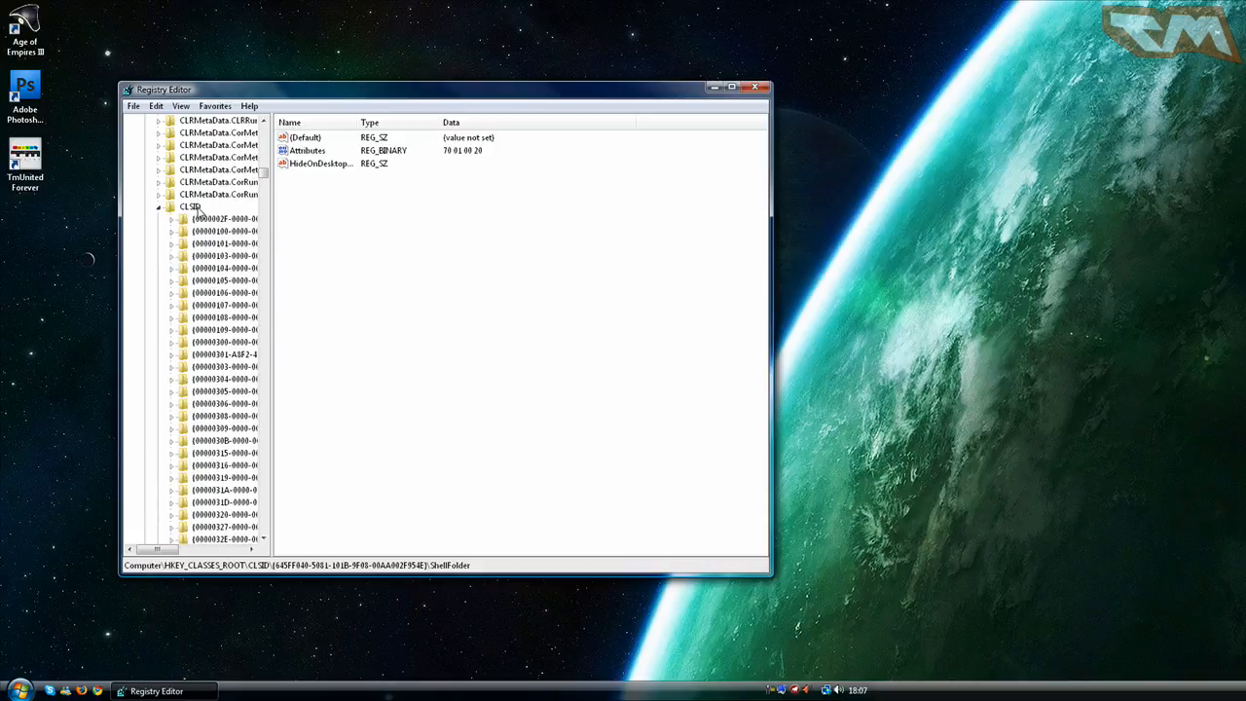
{"action": "scroll", "scroll_direction": "down", "scroll_amount": 3}
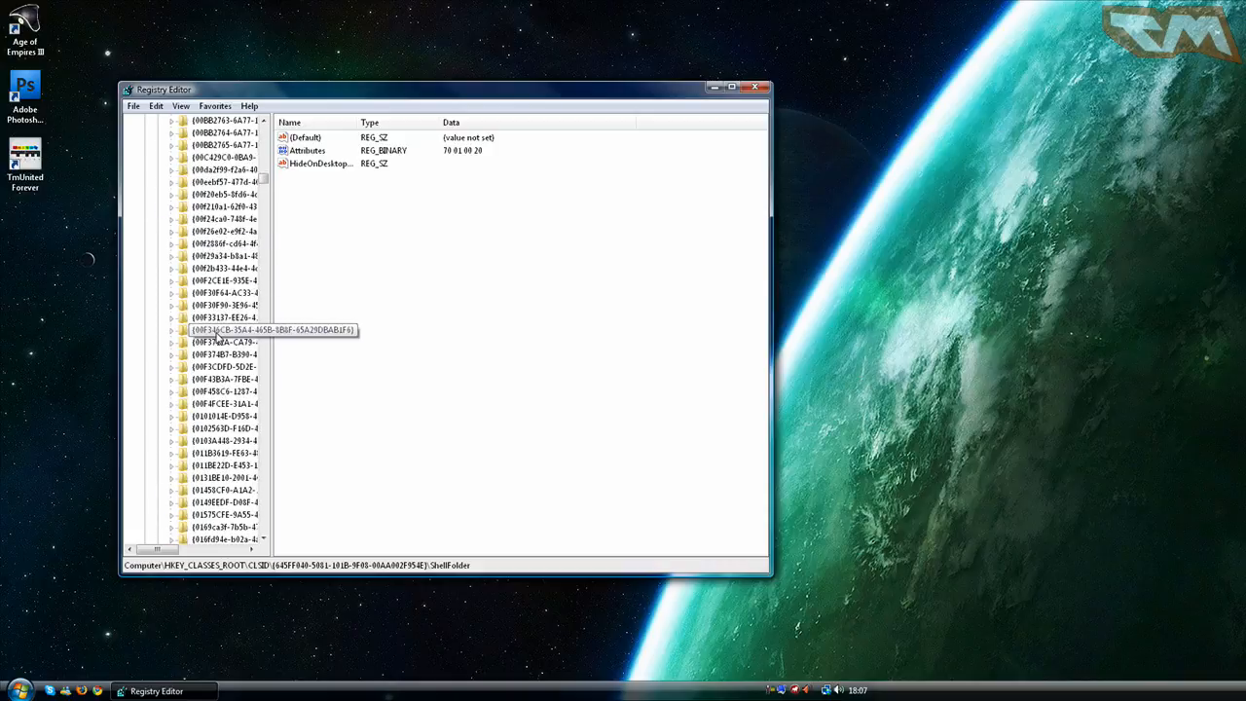
{"action": "scroll", "scroll_direction": "down", "scroll_amount": 3}
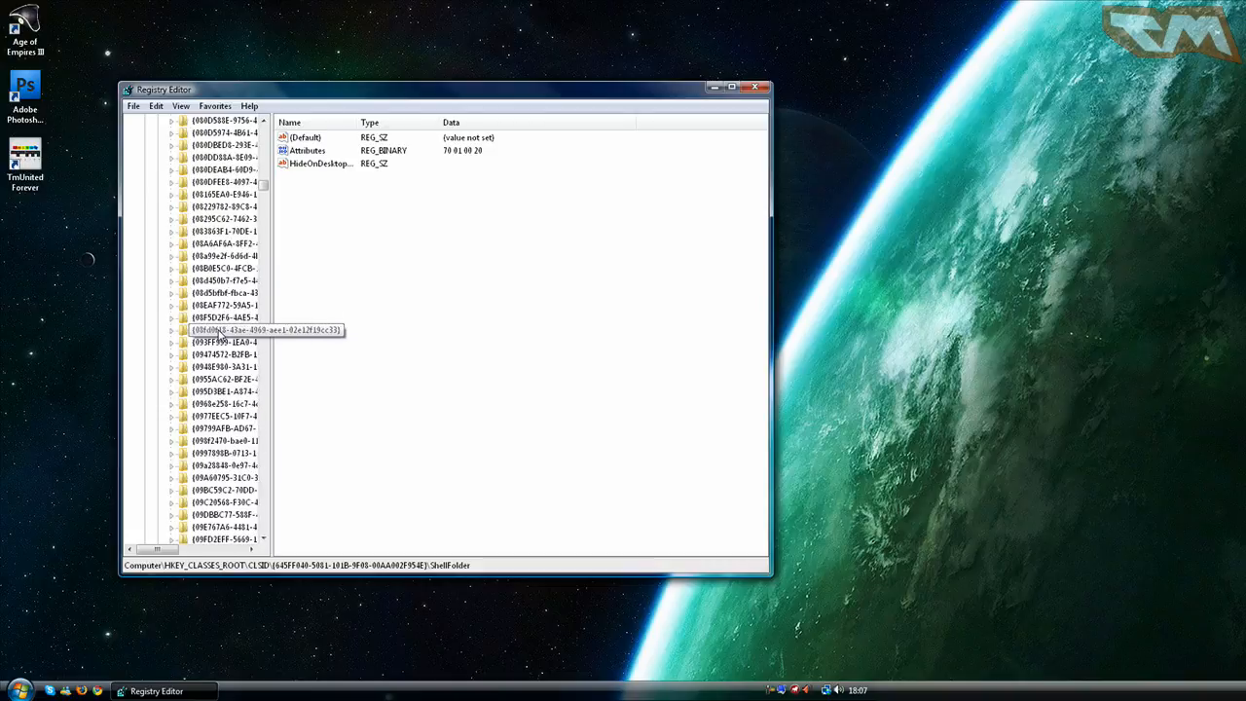
{"action": "scroll", "scroll_direction": "down", "scroll_amount": 3}
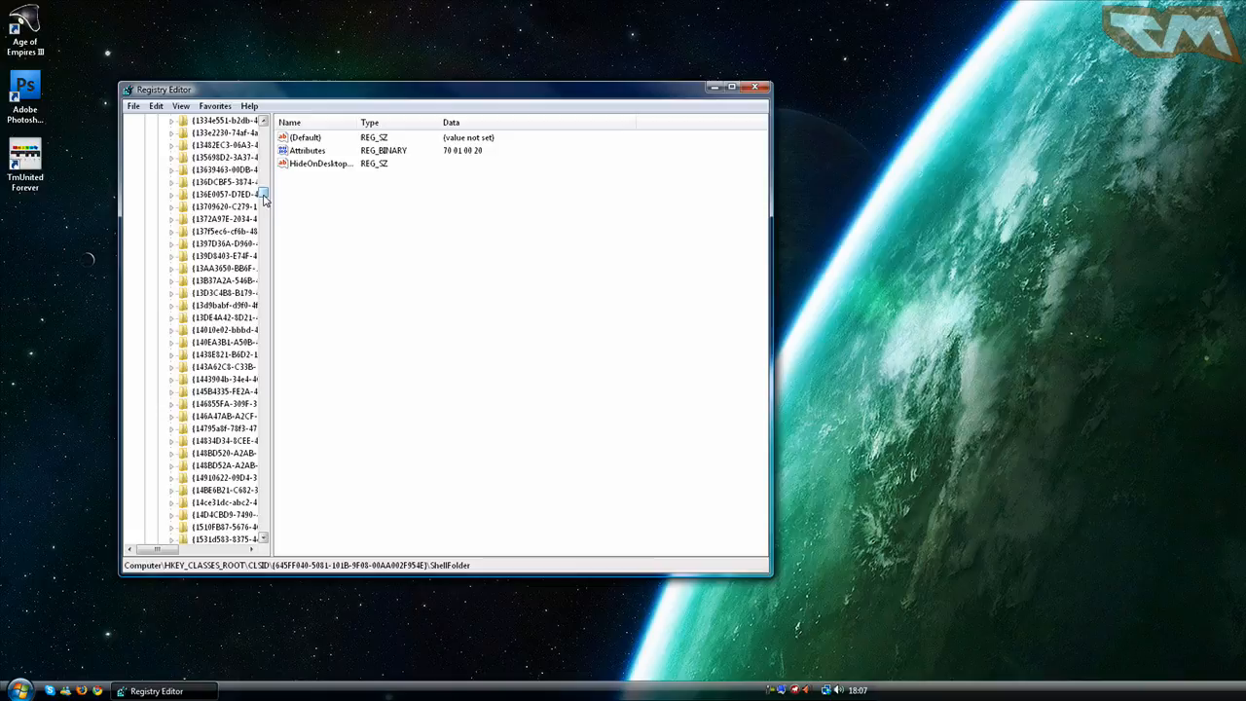
{"action": "scroll", "scroll_direction": "down", "scroll_amount": 3}
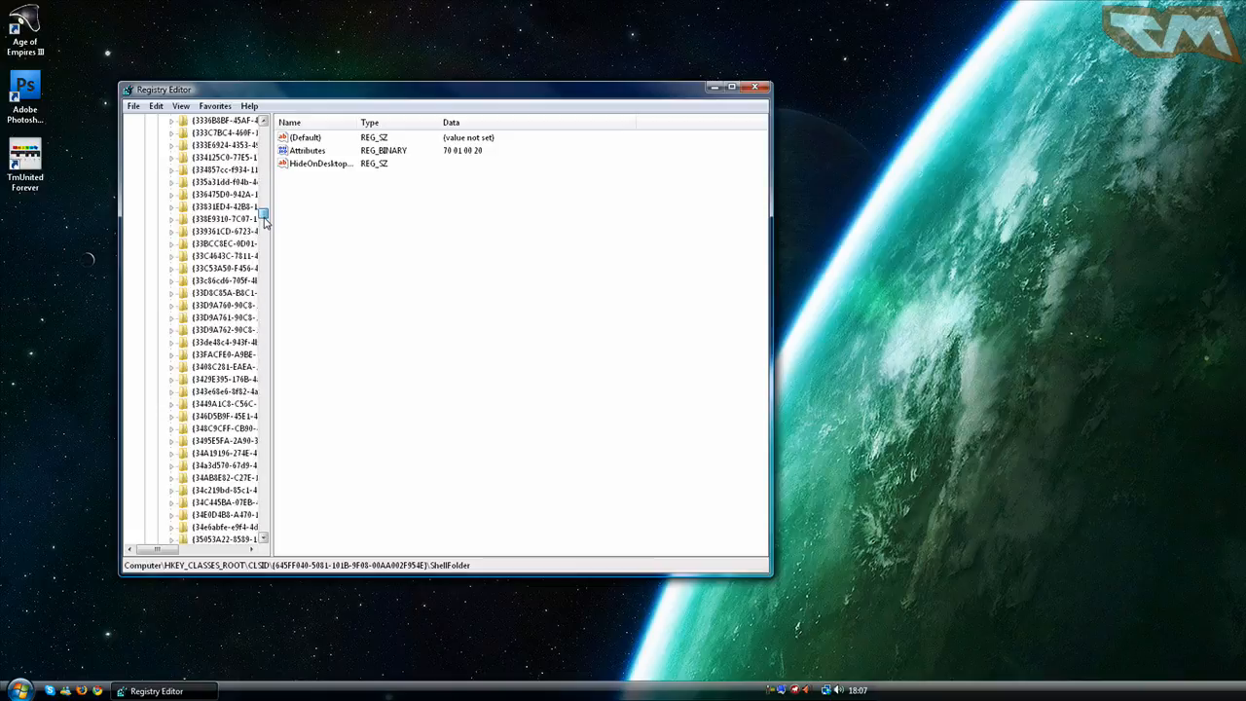
{"action": "scroll", "scroll_direction": "down", "scroll_amount": 3}
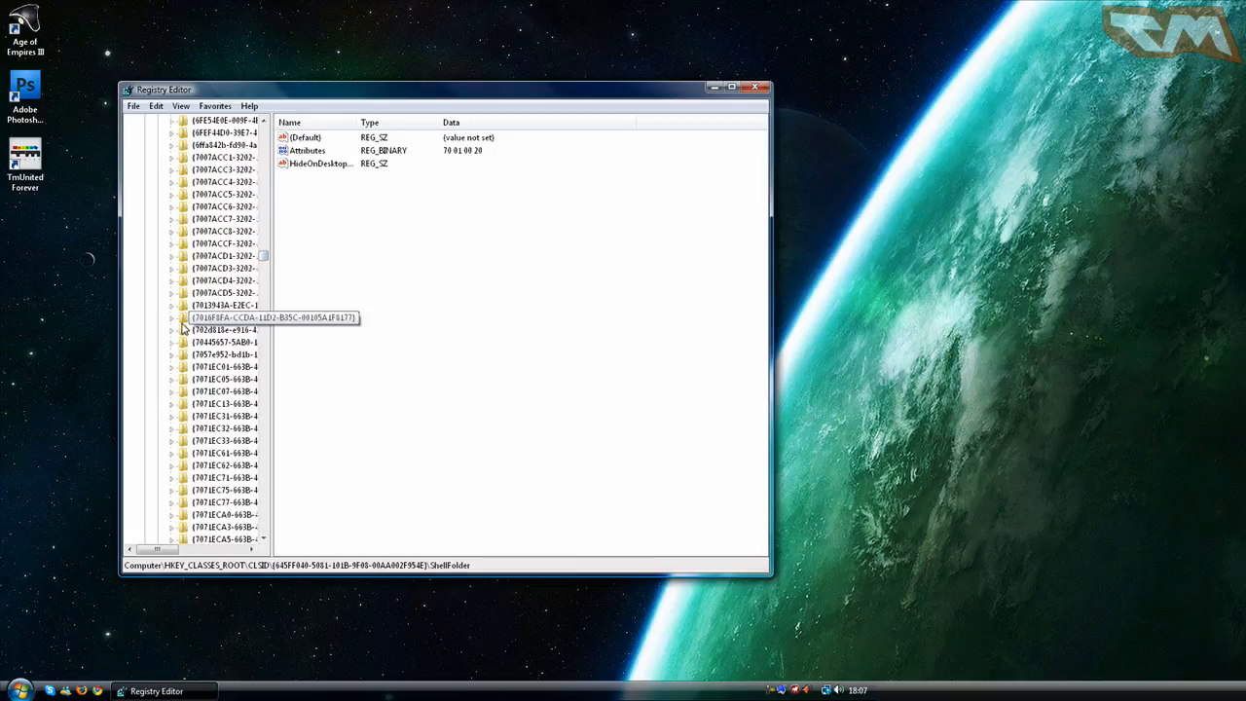
{"action": "scroll", "scroll_direction": "down", "scroll_amount": 3}
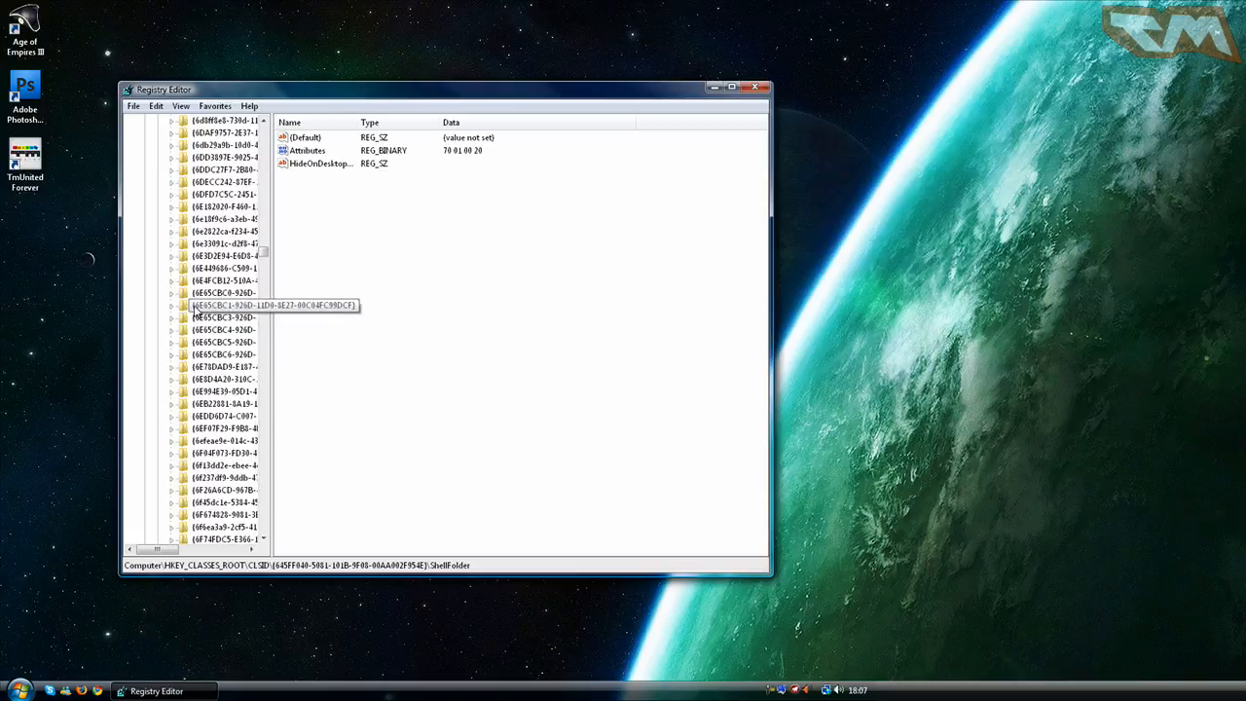
{"action": "scroll", "scroll_direction": "down", "scroll_amount": 3}
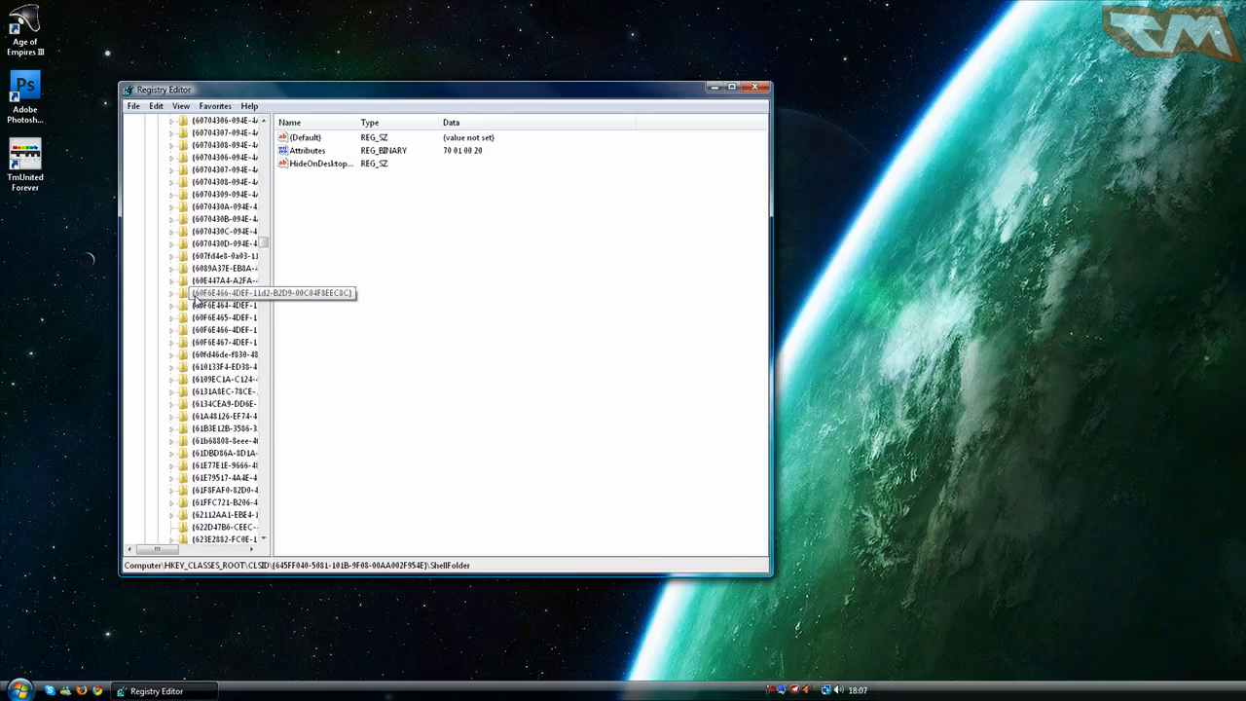
{"action": "scroll", "scroll_direction": "down", "scroll_amount": 3}
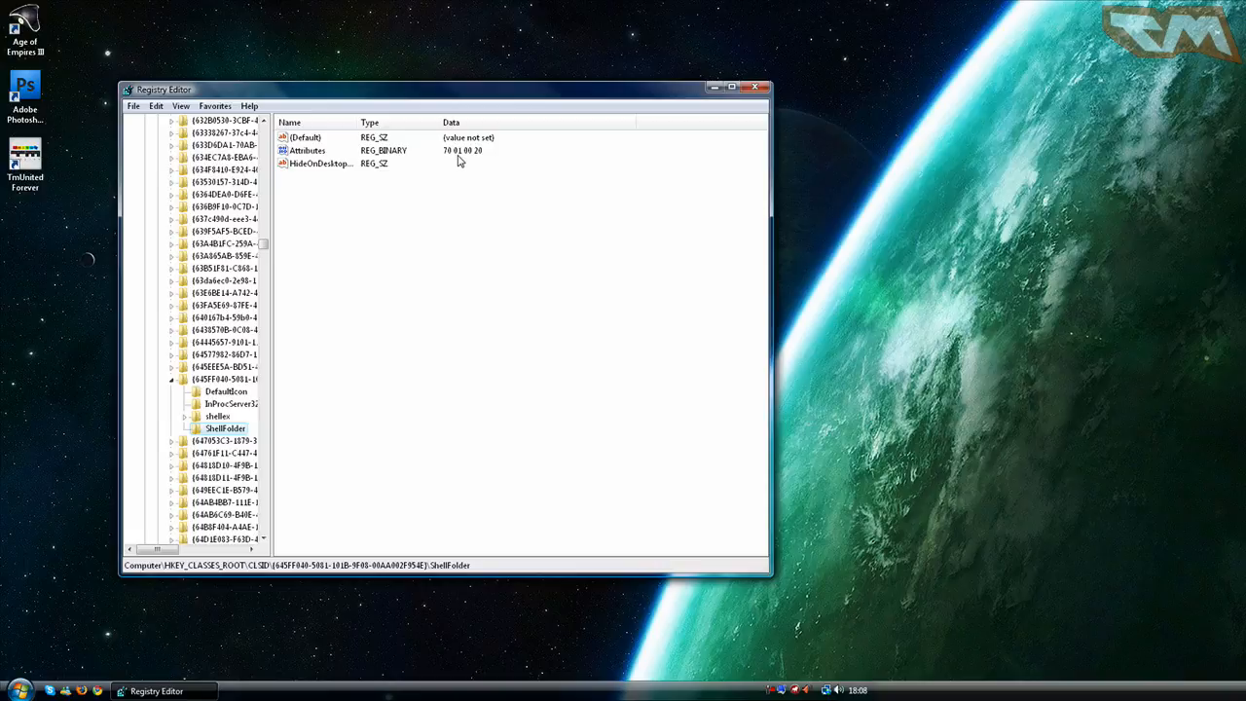
{"action": "mouse_move", "coordinate": [455, 158]}
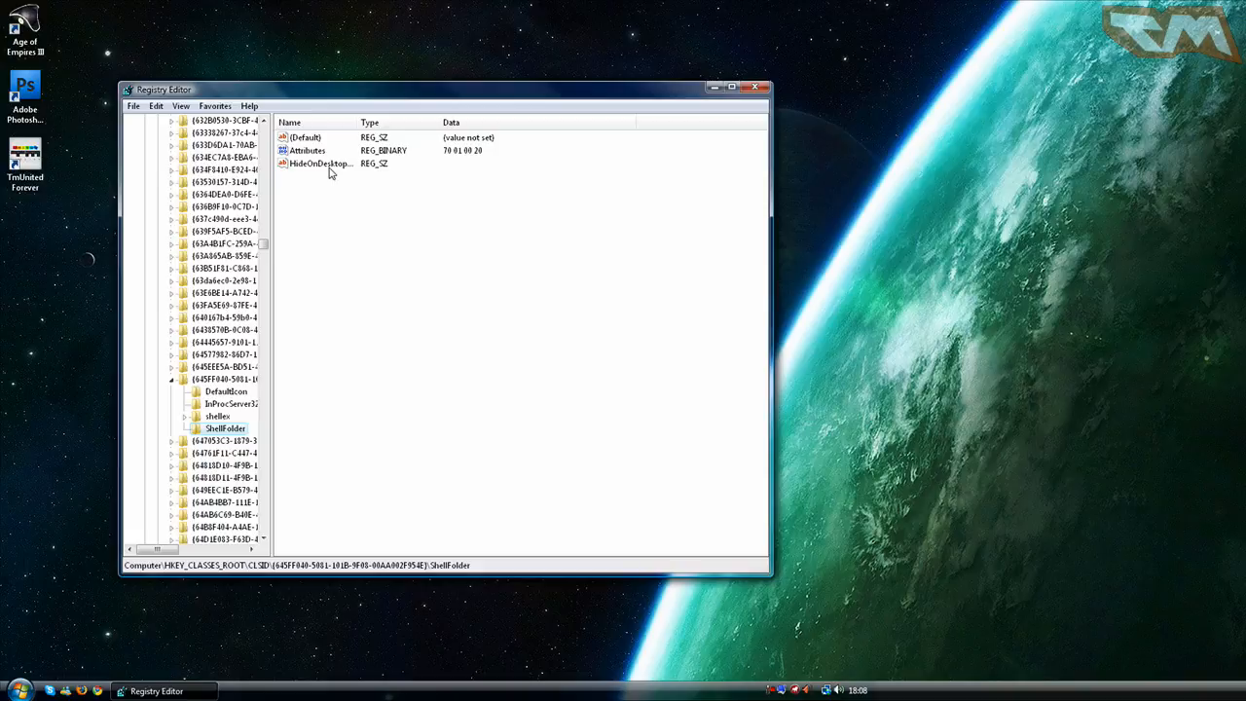
Verify the Attributes data reads 70 01 00 20, close regedit and go to Computer
{"action": "double_click", "coordinate": [308, 149]}
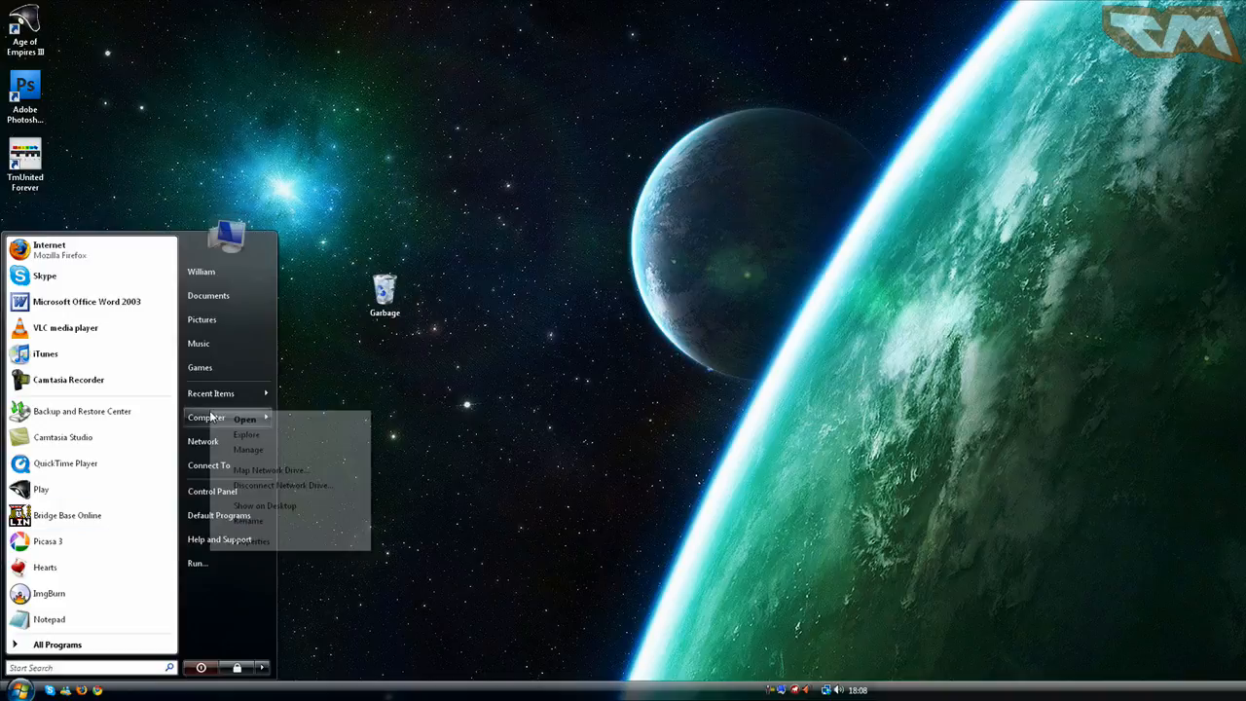
{"action": "left_click", "coordinate": [245, 419]}
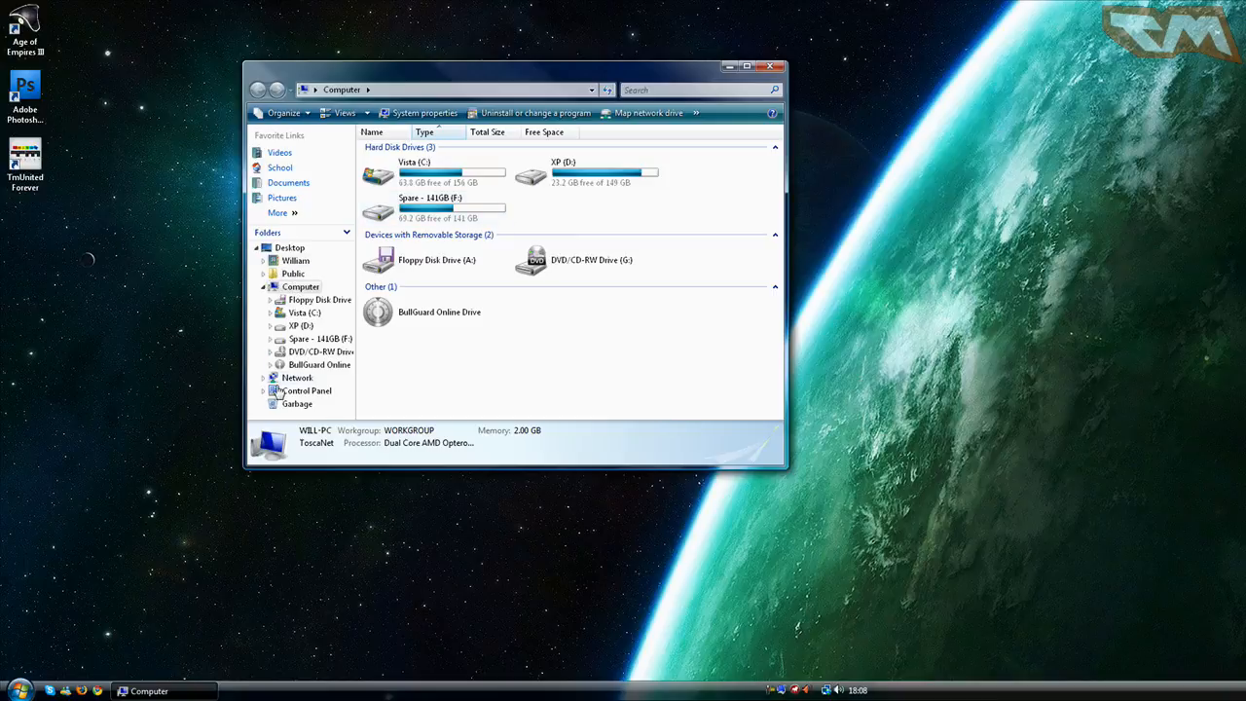
Confirm Rename appears in Garbage's context menu, then close the Computer window
{"action": "right_click", "coordinate": [296, 403]}
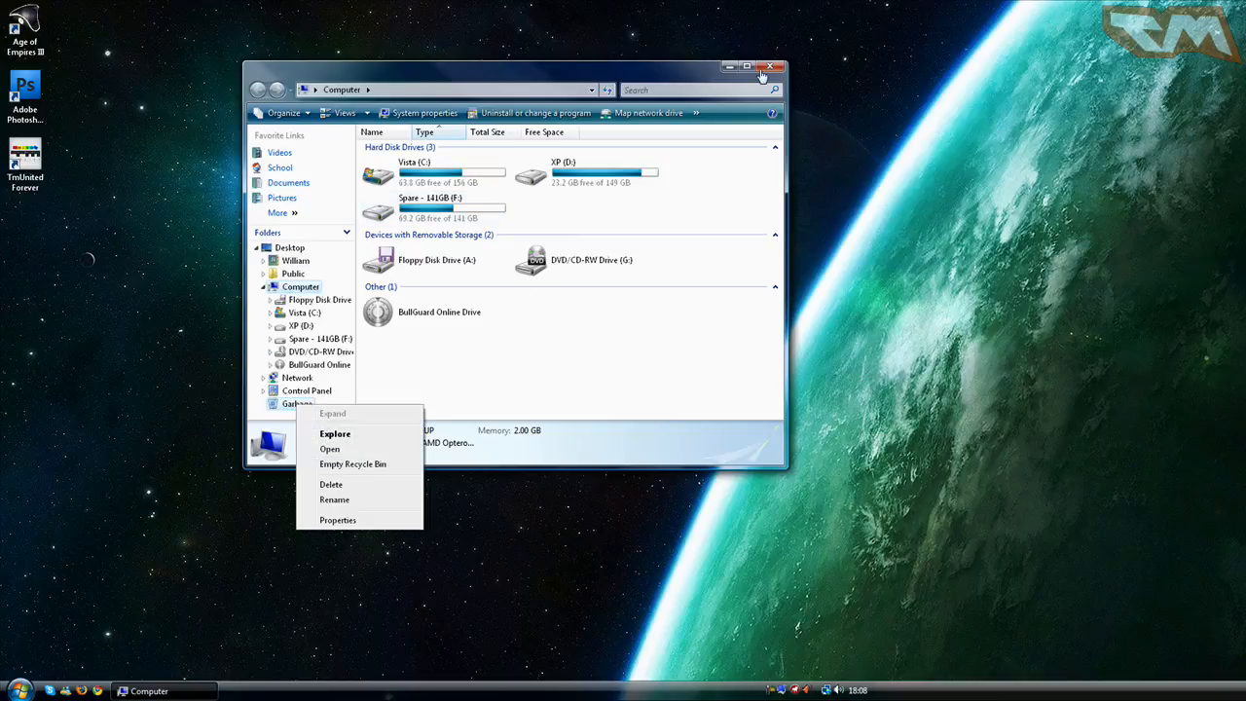
{"action": "left_click", "coordinate": [775, 66]}
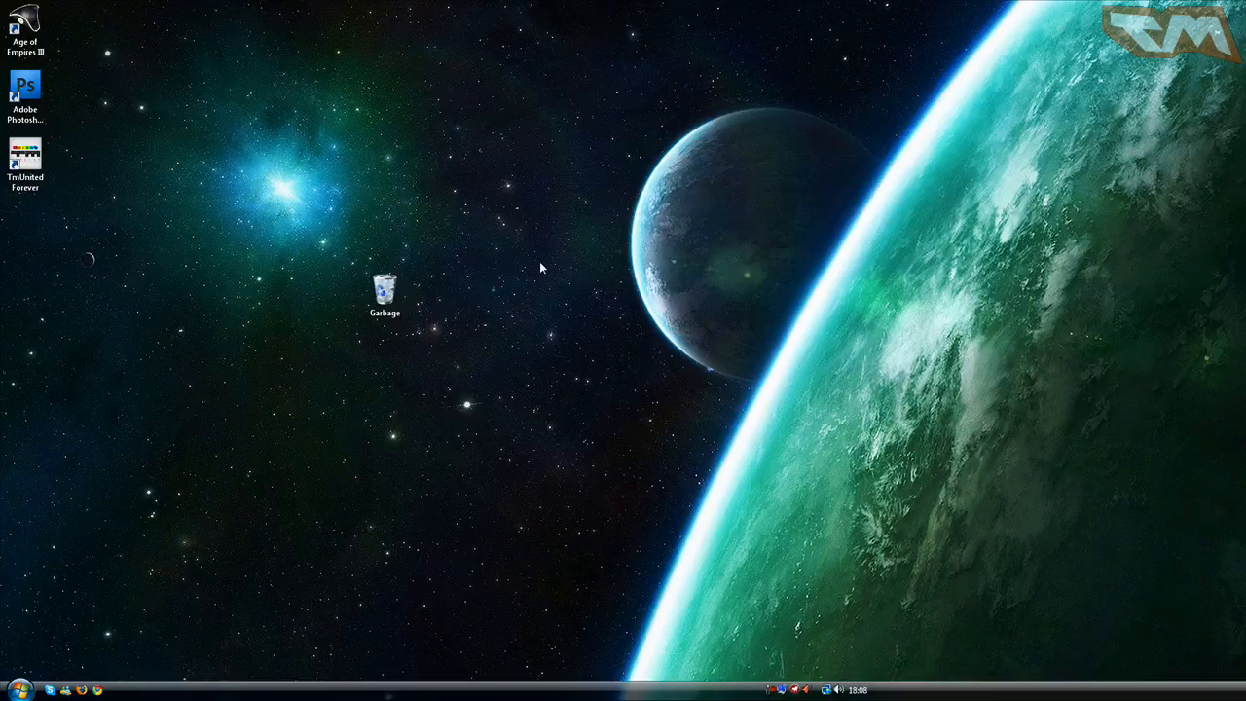